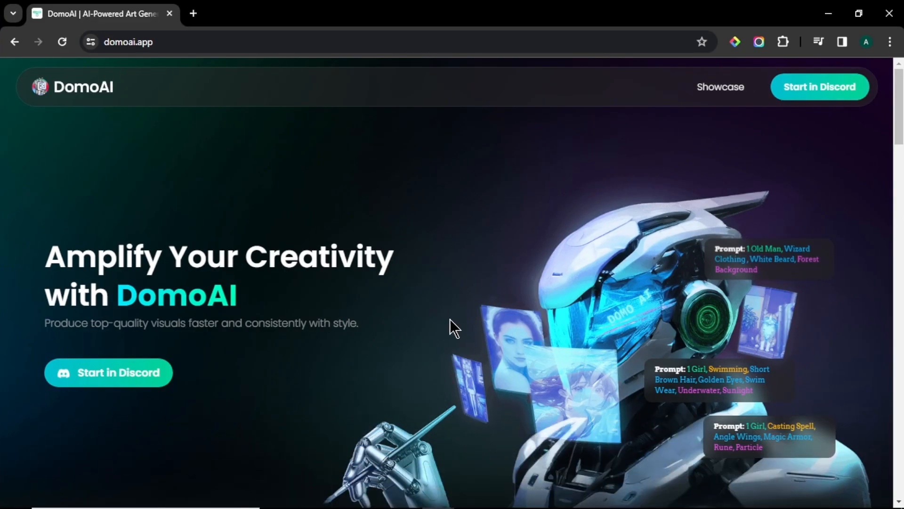
Open the DomoAI server's Discord invitation from the DomoAI website.
click(108, 372)
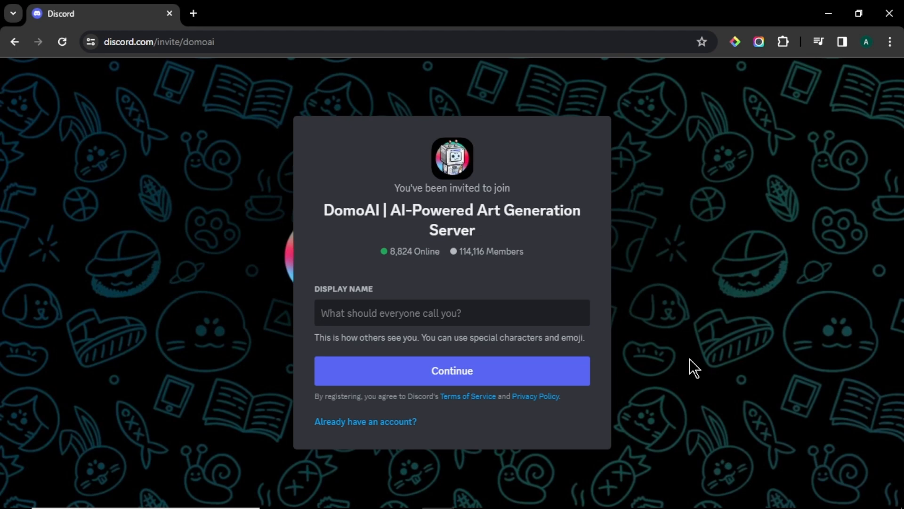
click(452, 371)
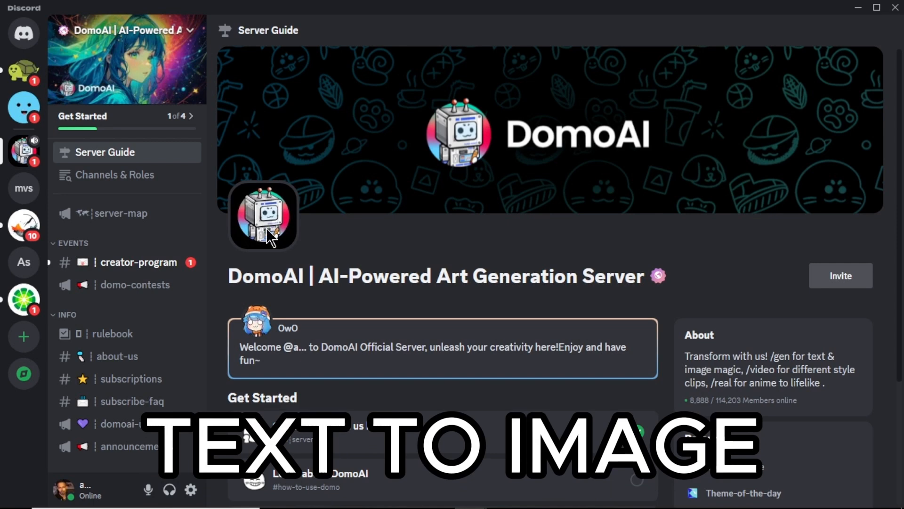
Scroll the channel list to the USE DOMO section and open generate-3.
scroll(down, 3)
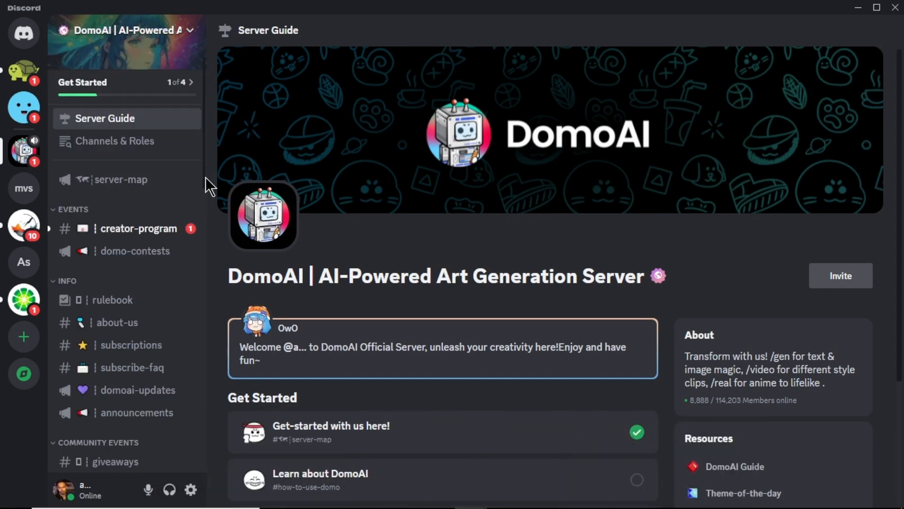
scroll(down, 3)
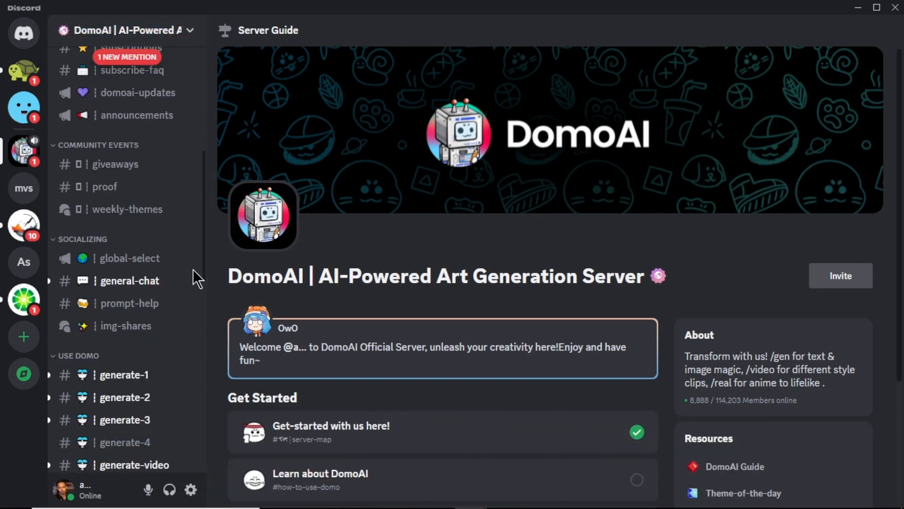
scroll(down, 3)
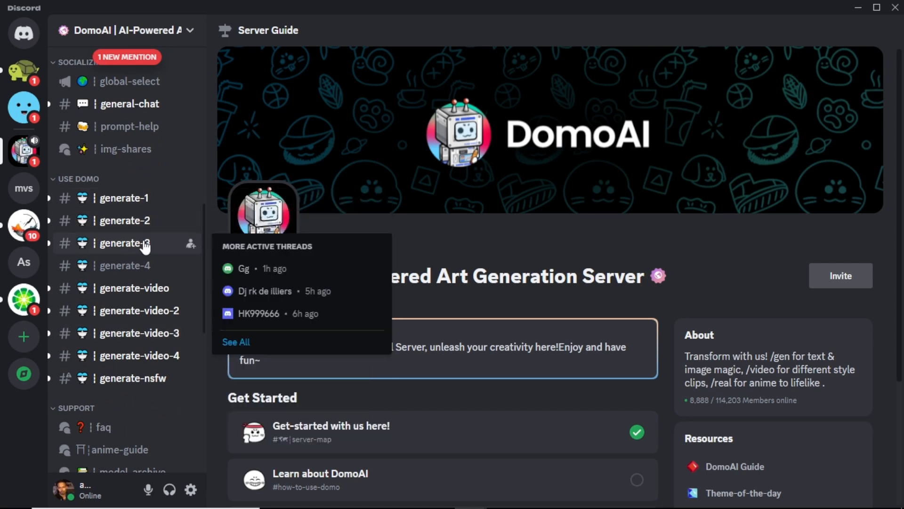
click(125, 243)
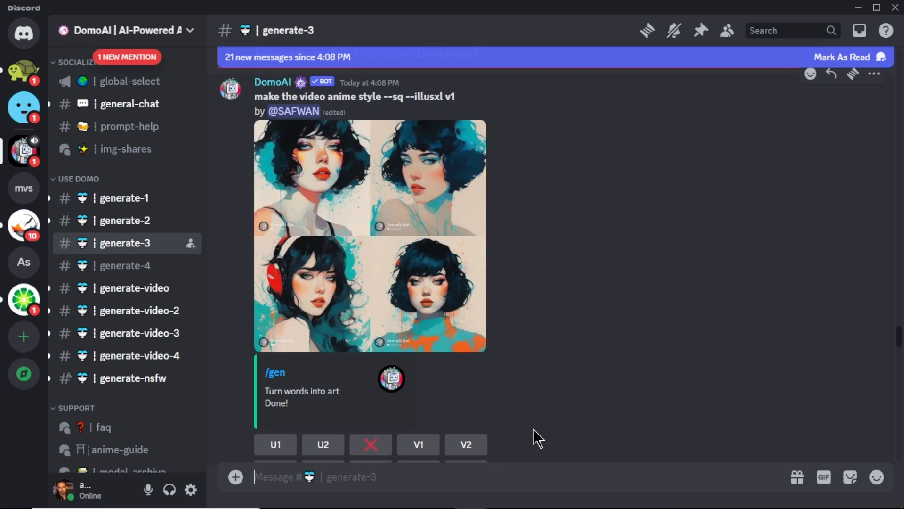
mouse_move(536, 482)
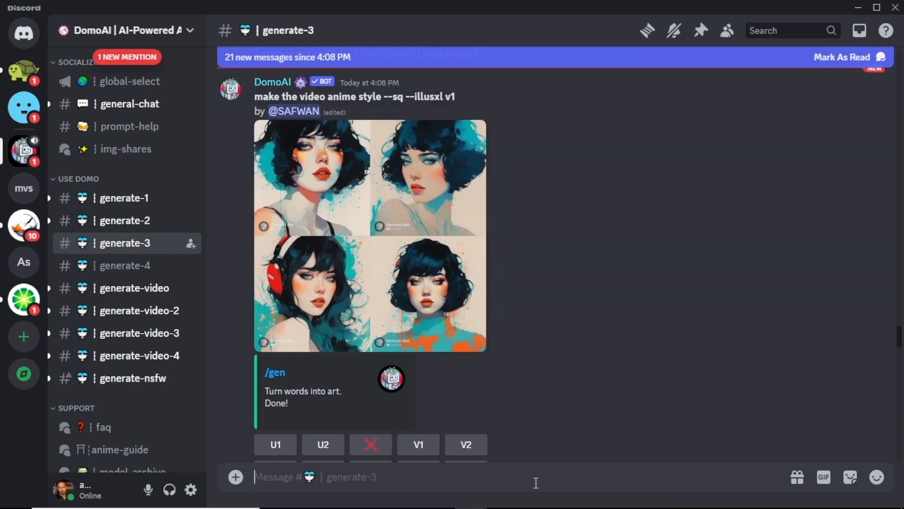
Enter a /gen command with the prompt 'cute labrador dog running on the beach'.
text(/ge)
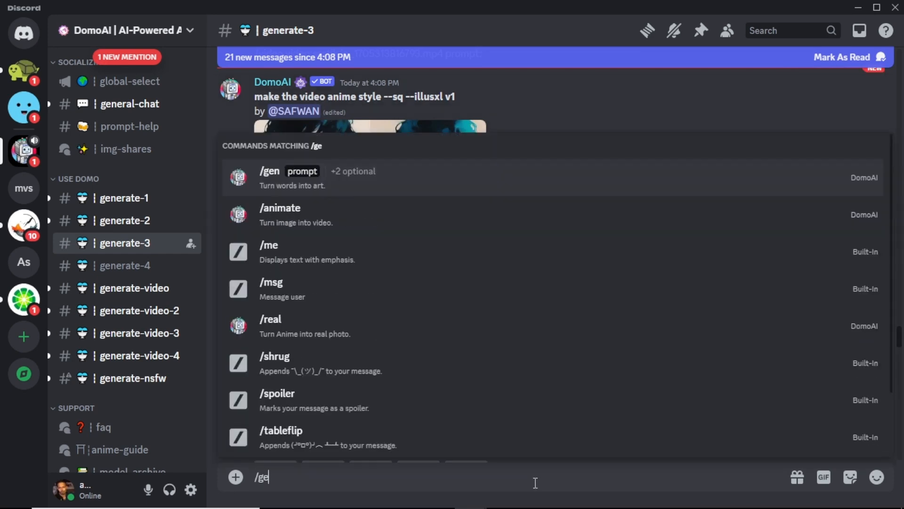
text(n prompt)
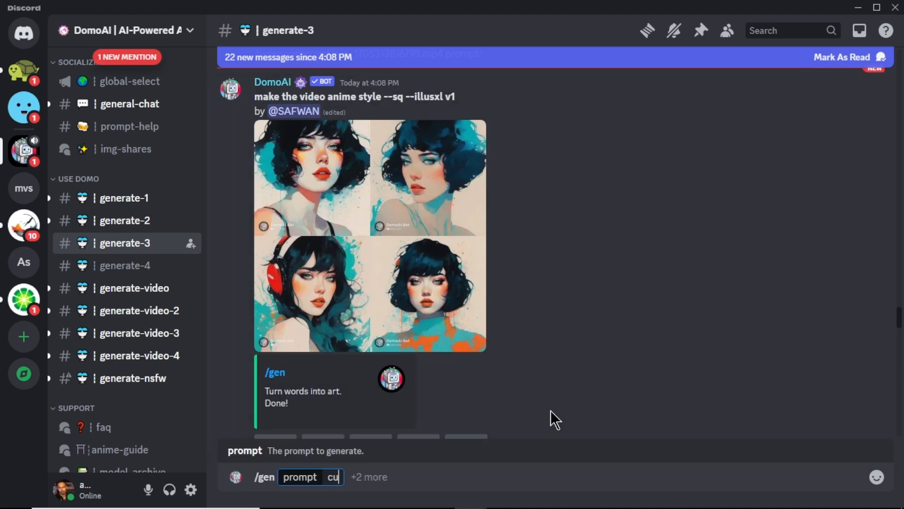
text(cute labrador)
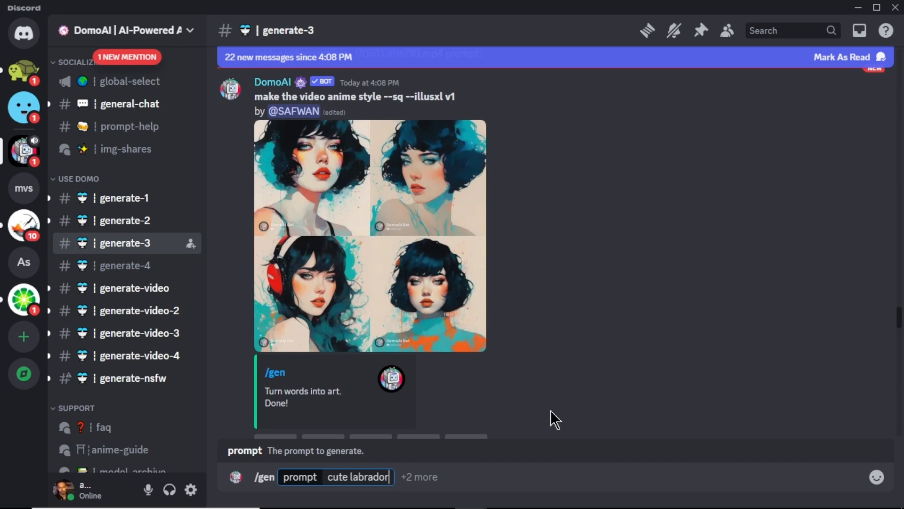
text(dog running on the beach)
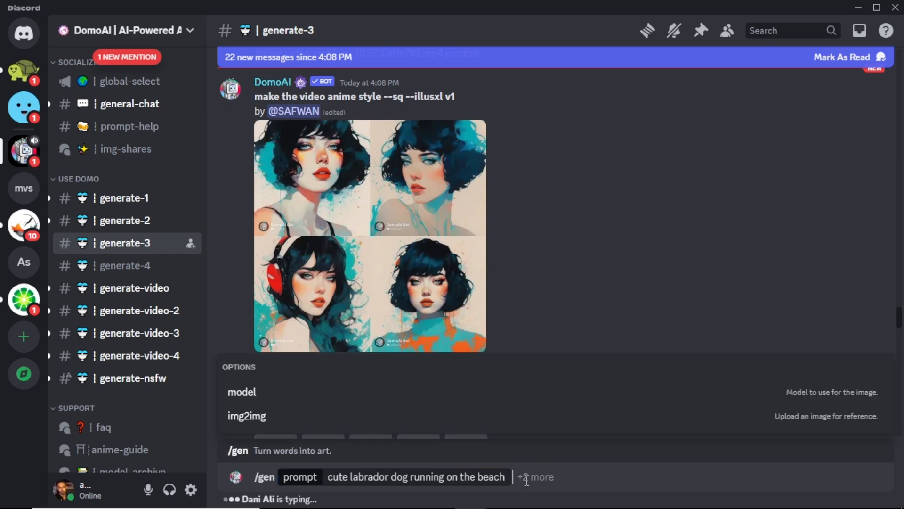
mouse_move(322, 400)
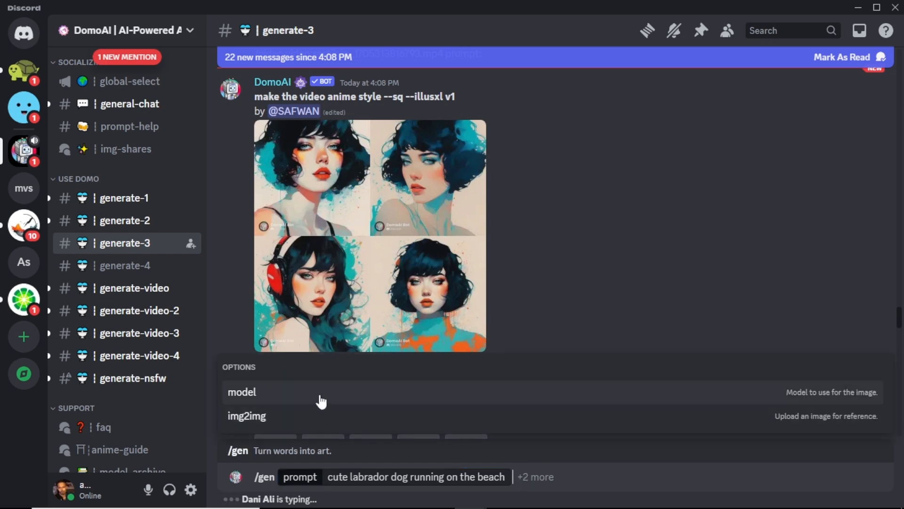
Set the /gen model to 'realxl v1: Enhanced realistic model' and send the command.
click(241, 391)
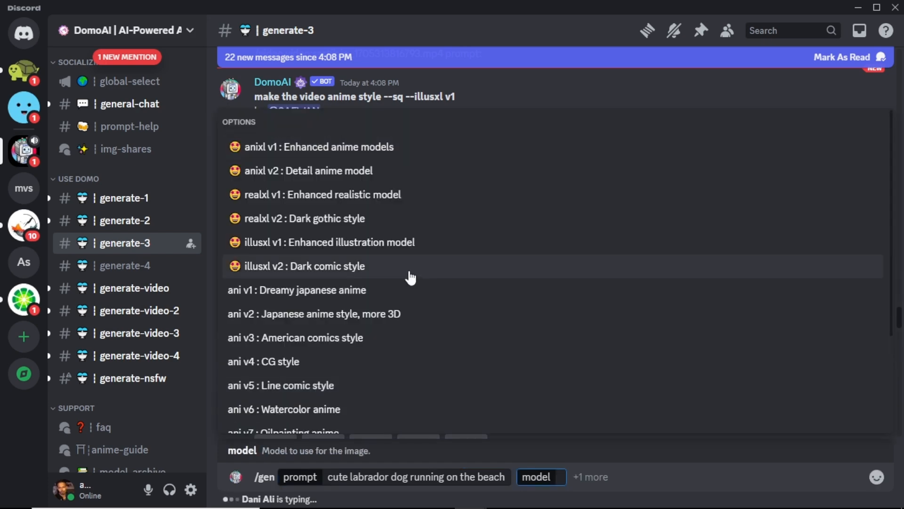
mouse_move(406, 396)
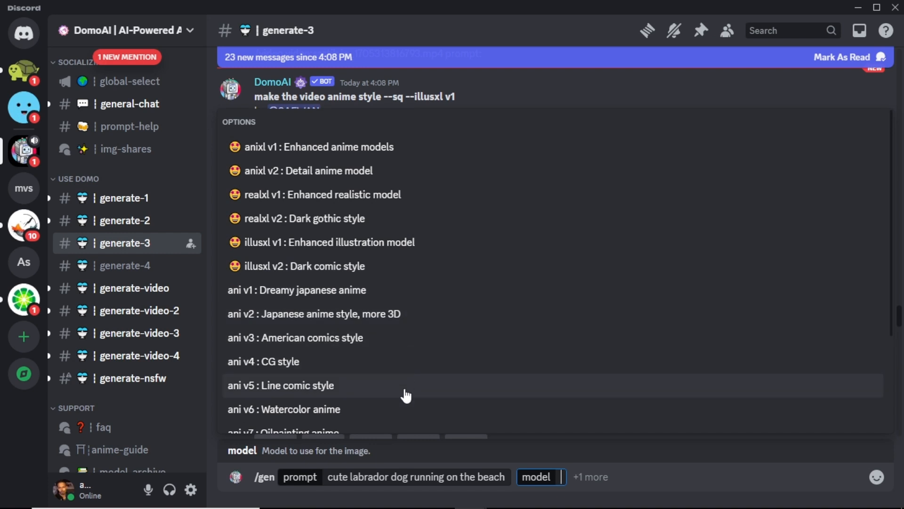
mouse_move(406, 194)
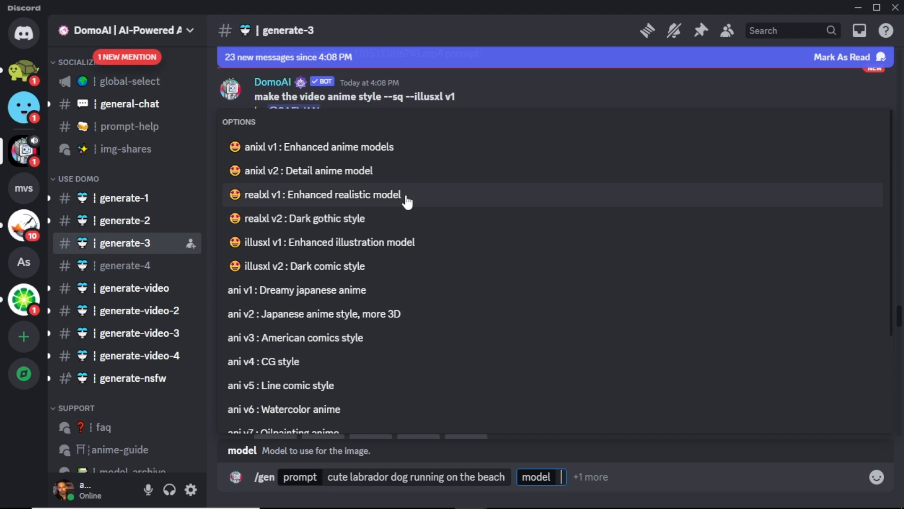
click(321, 194)
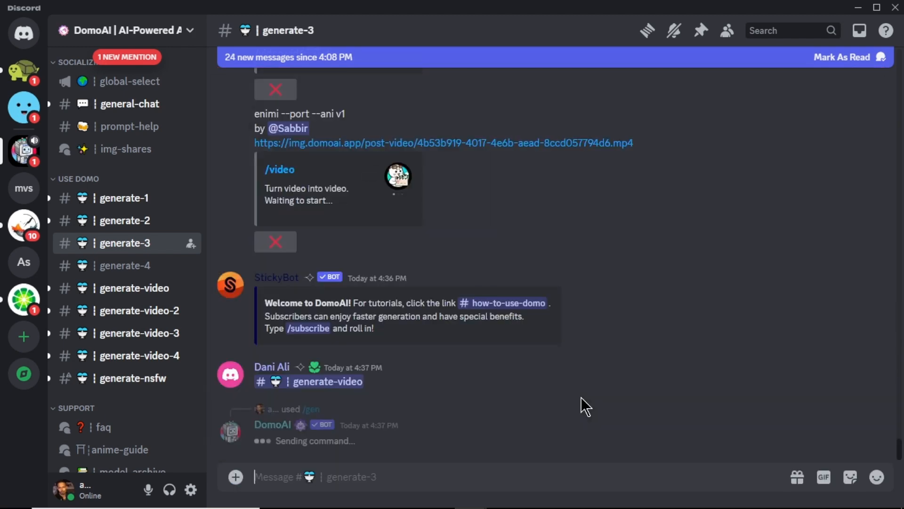
Scroll to DomoAI's four-image labrador grid, preview it, and close the preview.
scroll(down, 3)
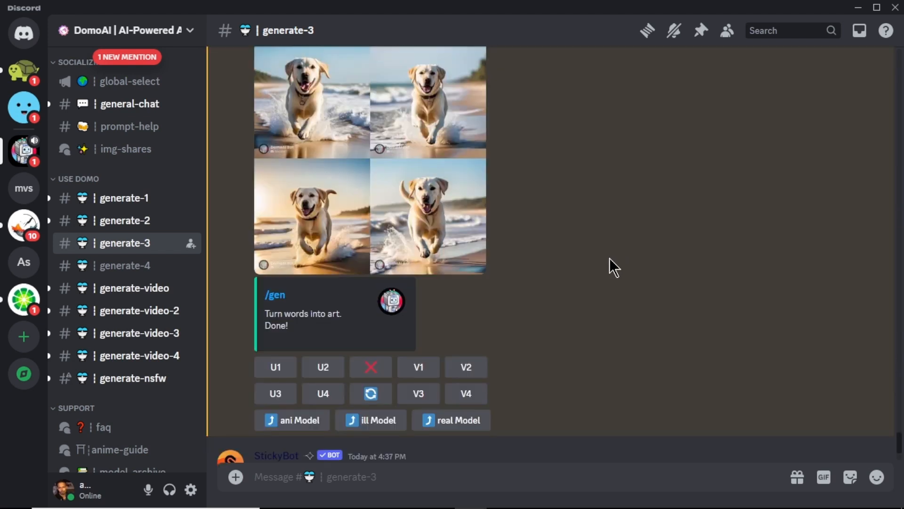
mouse_move(371, 176)
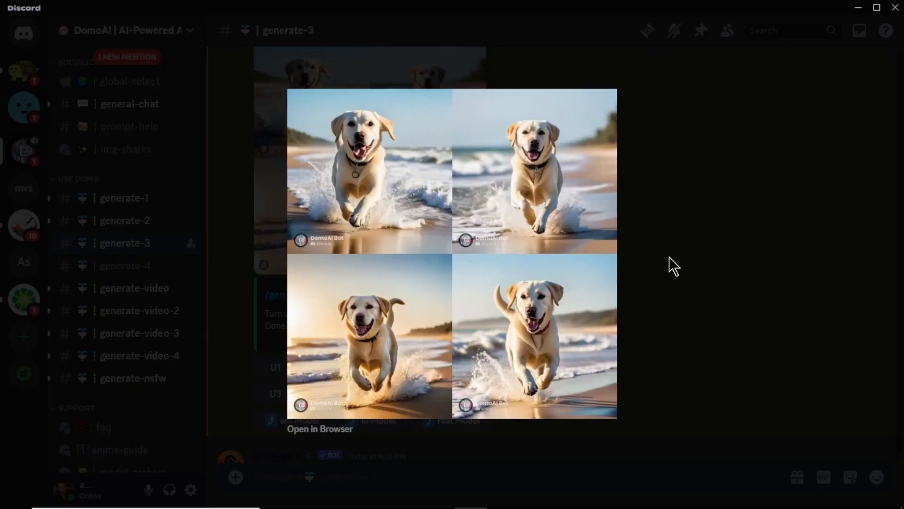
click(674, 265)
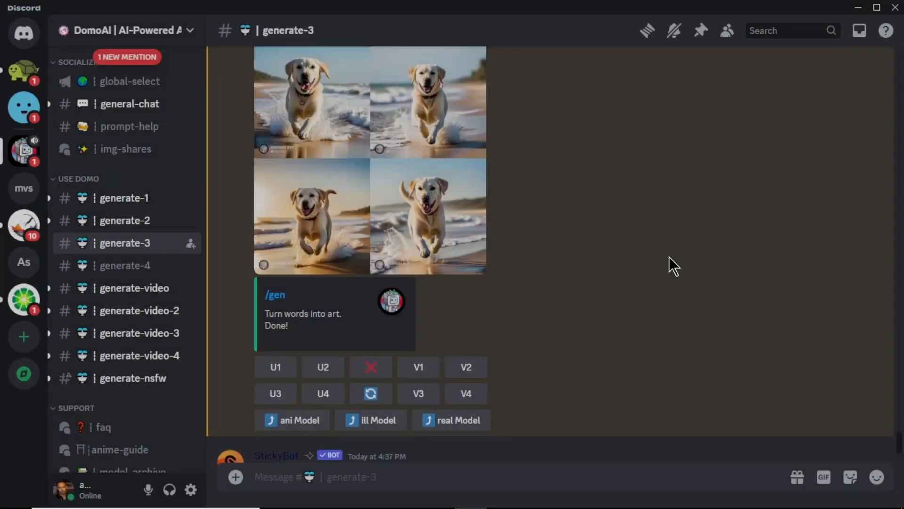
mouse_move(619, 304)
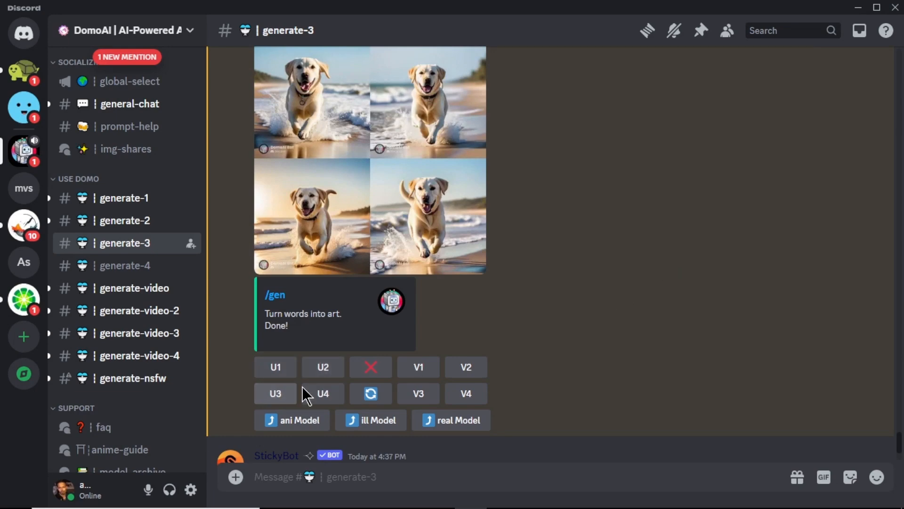
mouse_move(442, 398)
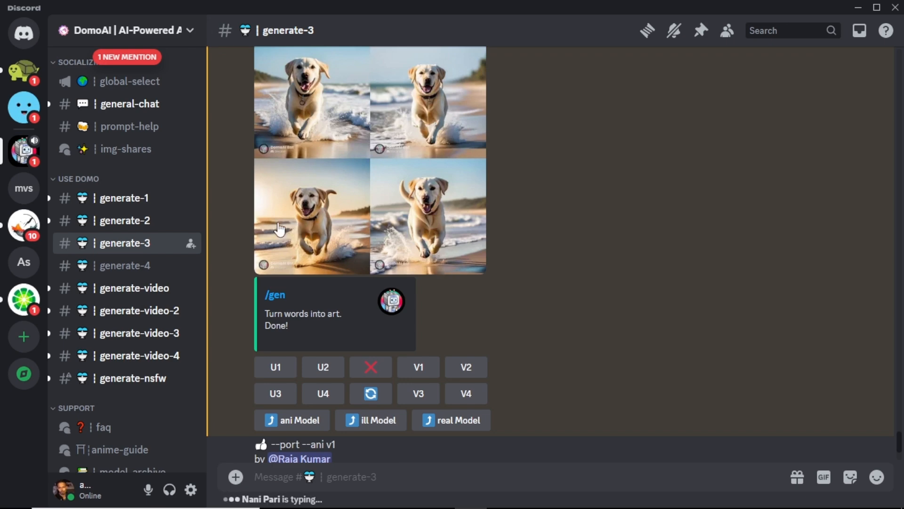
Upscale labrador image 3 with U3, then switch to the generate-2 channel.
click(275, 393)
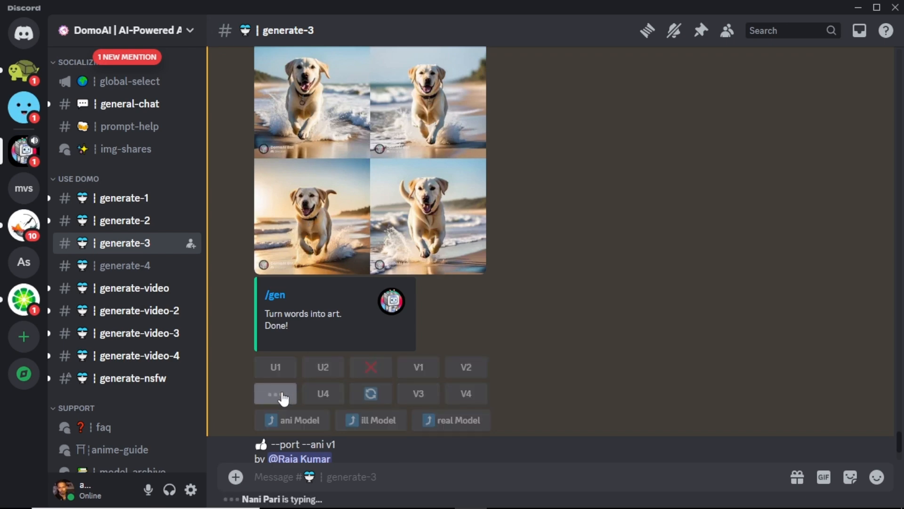
click(275, 394)
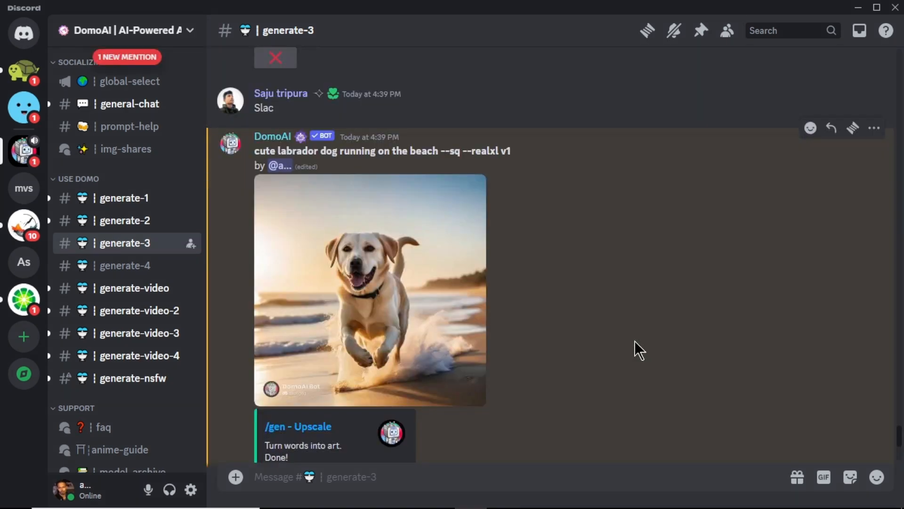
mouse_move(402, 298)
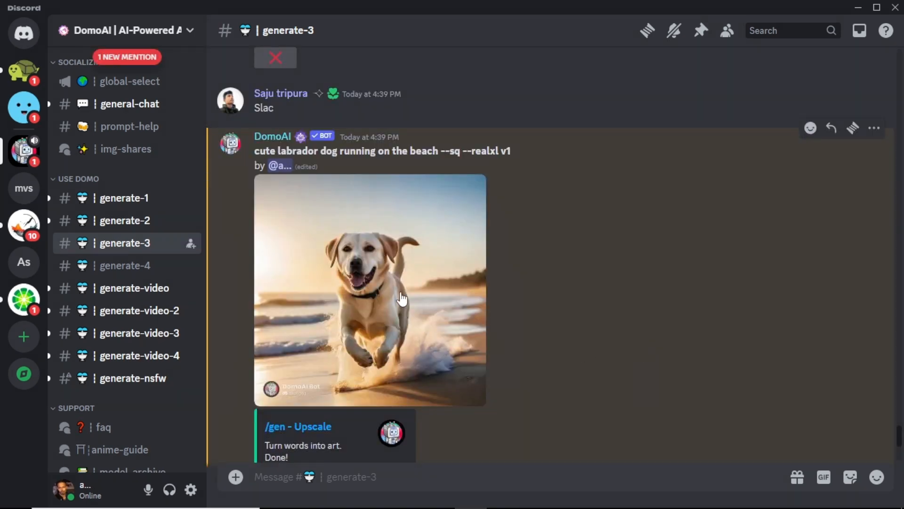
click(369, 288)
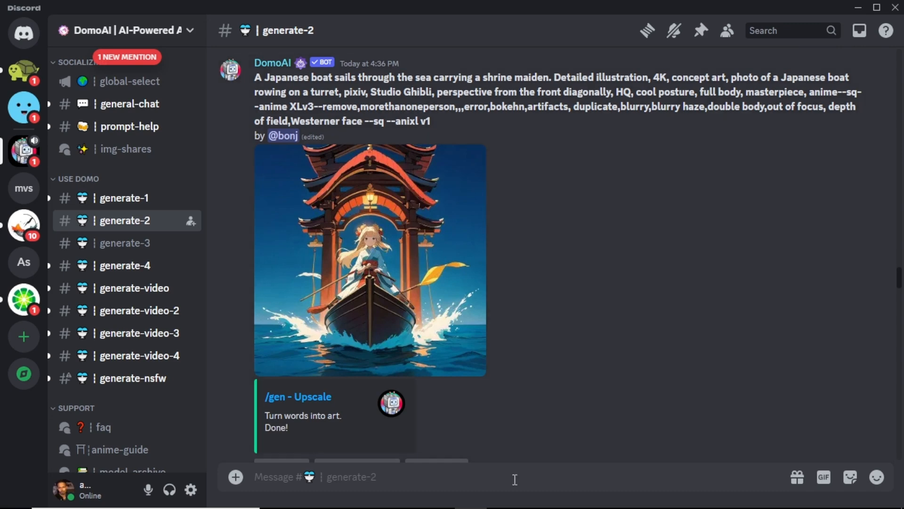
Start an /animate command with the labrador dog image attached.
text(/animate image)
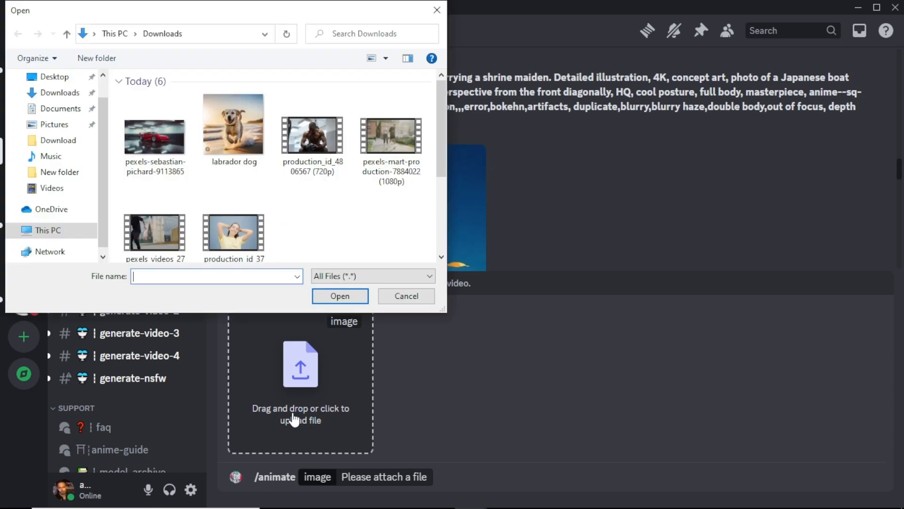
click(233, 123)
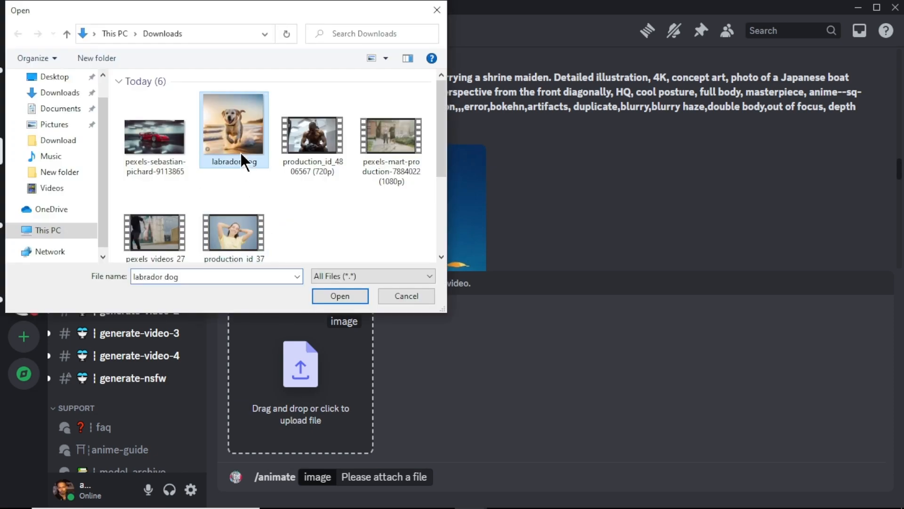
click(340, 296)
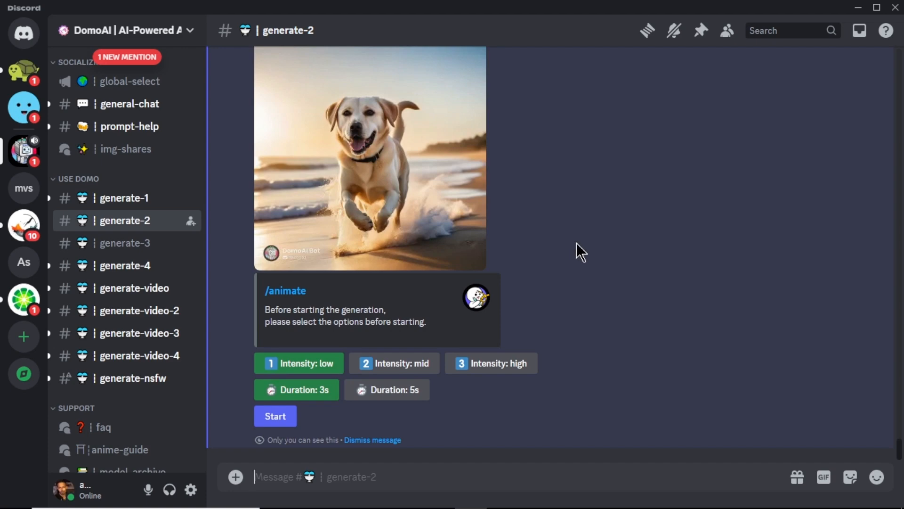
mouse_move(395, 364)
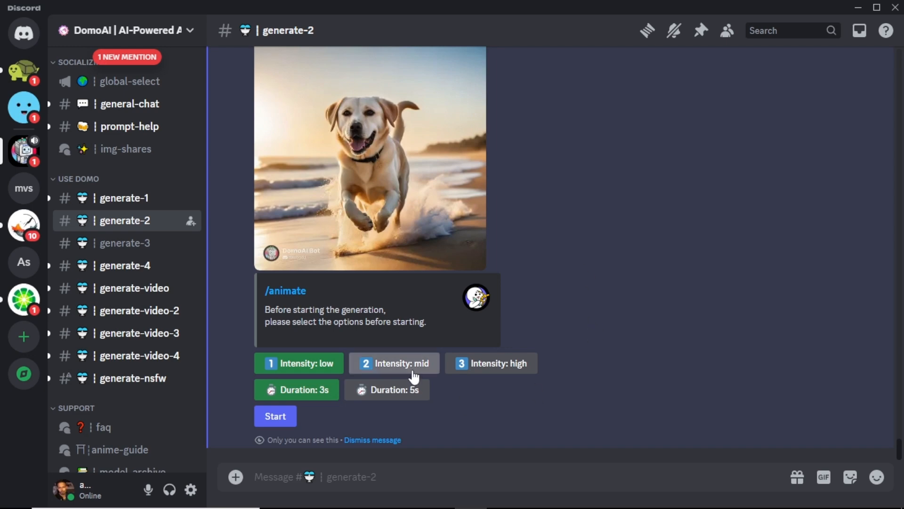
Animate it with mid intensity and a 5-second duration.
click(393, 362)
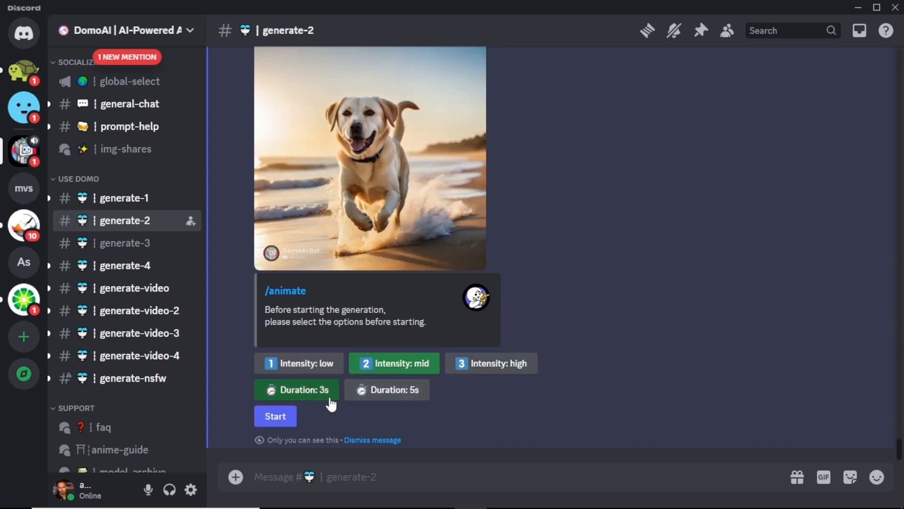
click(386, 389)
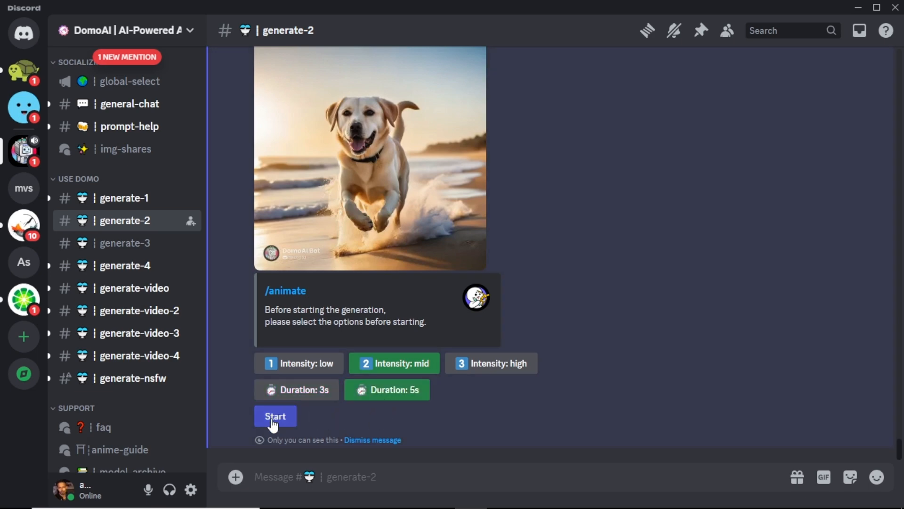
click(275, 416)
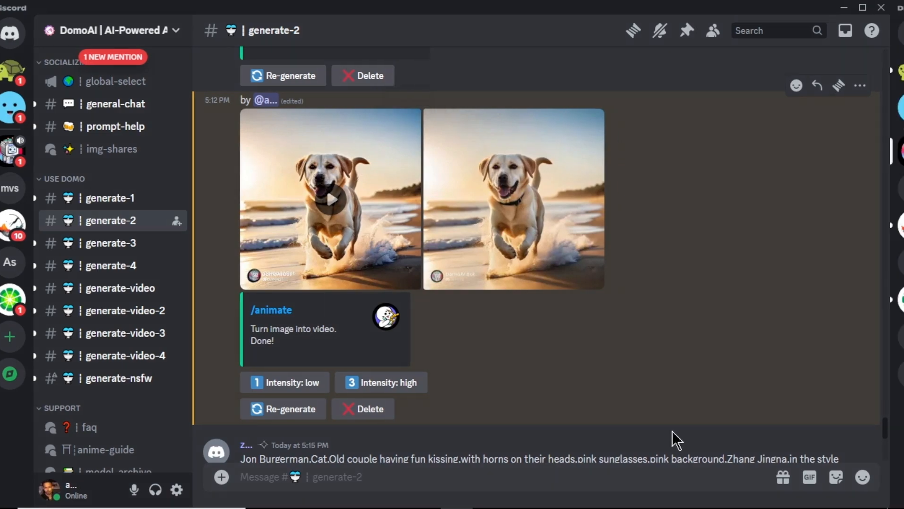
scroll(up, 3)
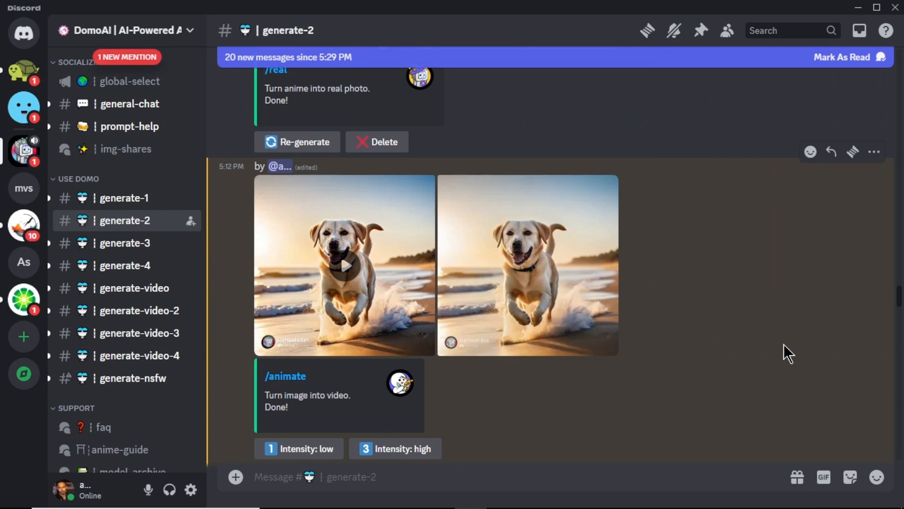
mouse_move(538, 490)
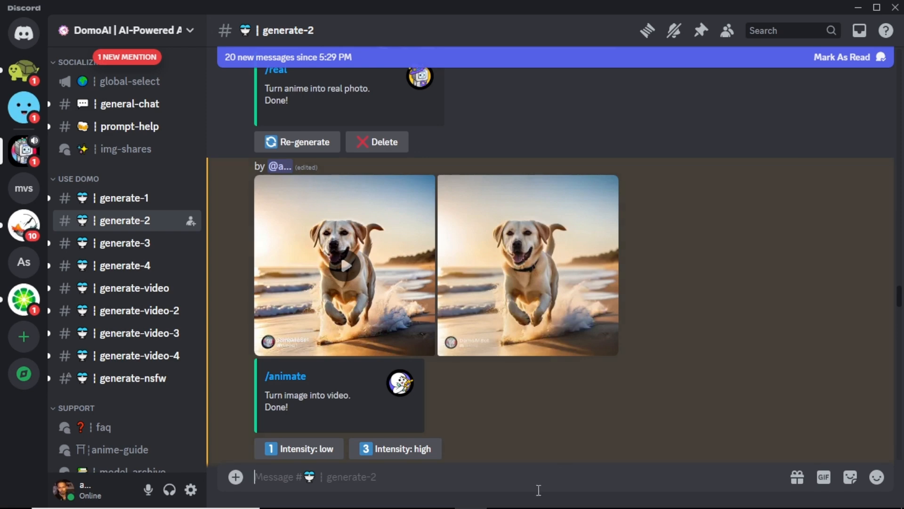
Run /real with the anime sword-girl image from Downloads attached.
text(/real image)
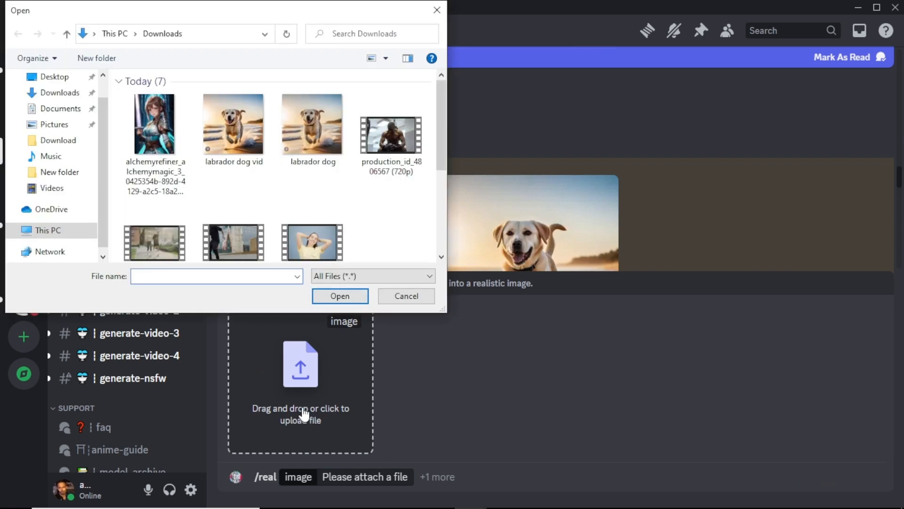
click(155, 124)
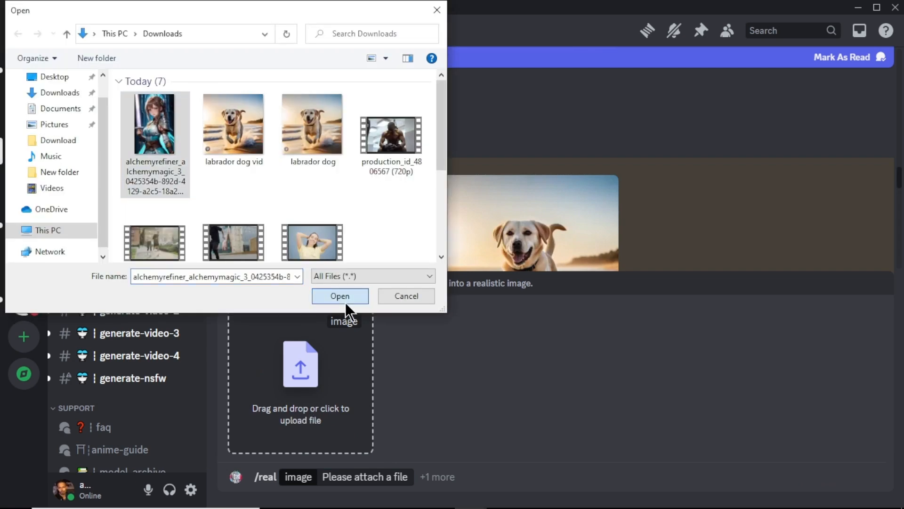
click(340, 295)
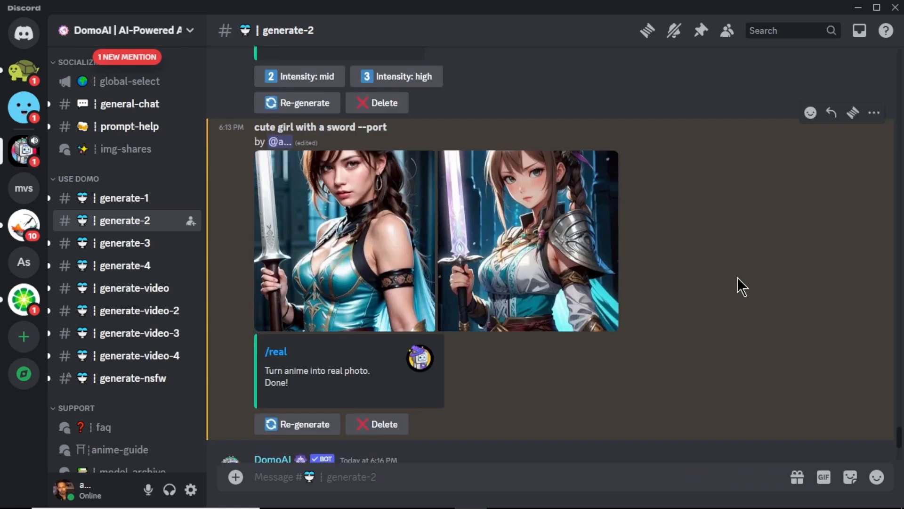
mouse_move(360, 237)
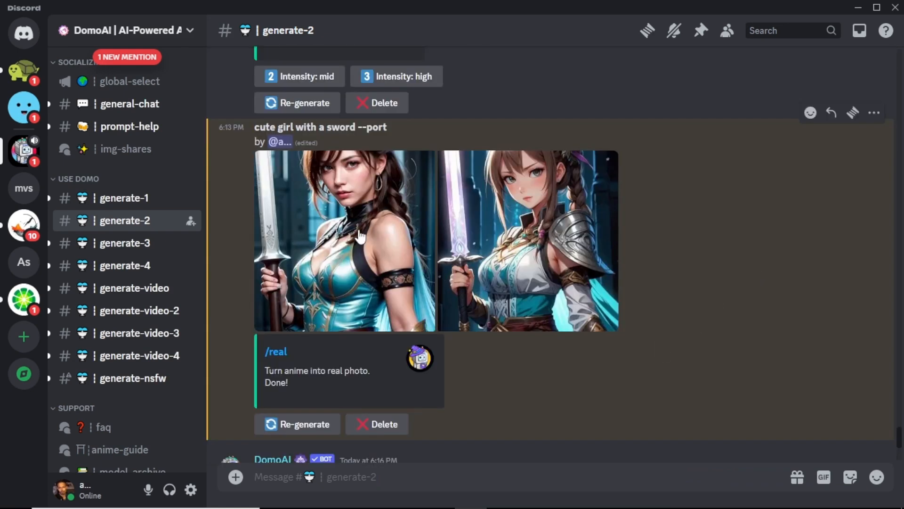
Open the realistic sword-girl photo full size and save it into Downloads.
click(347, 240)
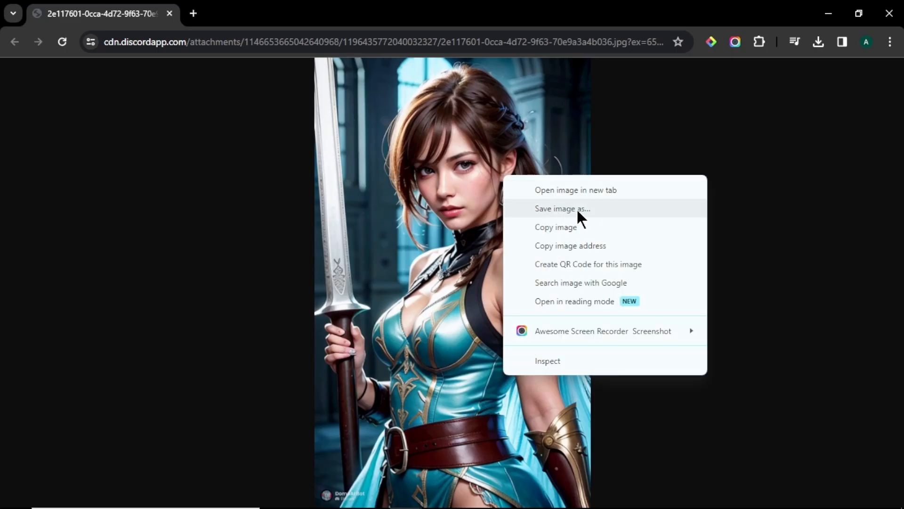
click(562, 209)
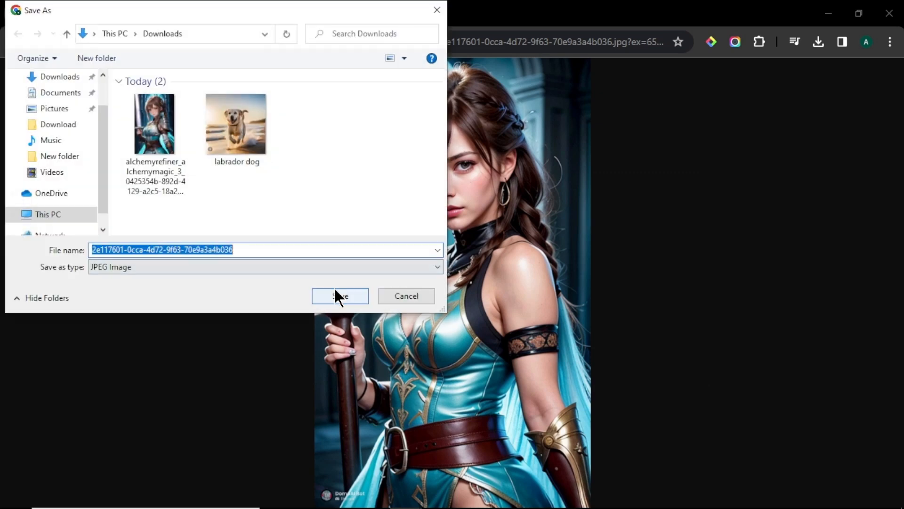
click(340, 296)
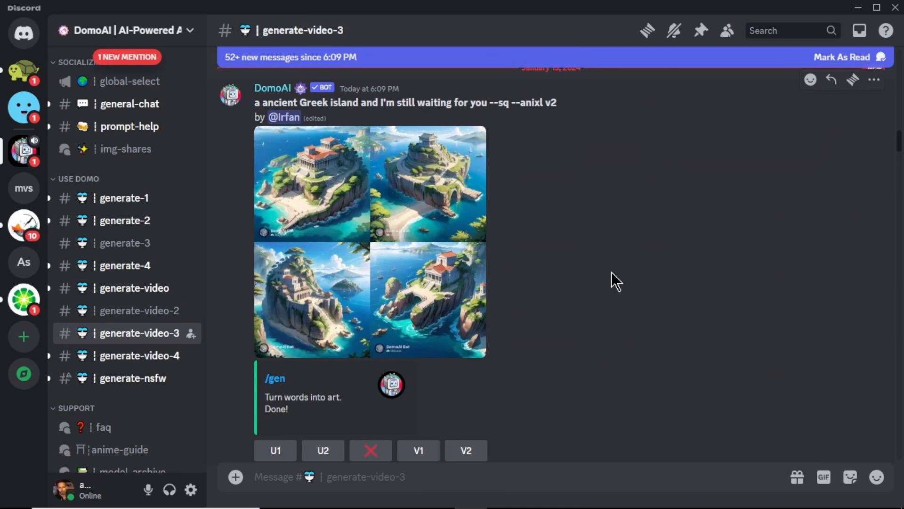
Submit the running-couple clip via /video with prompt 'man and woman running on the street'.
text(/)
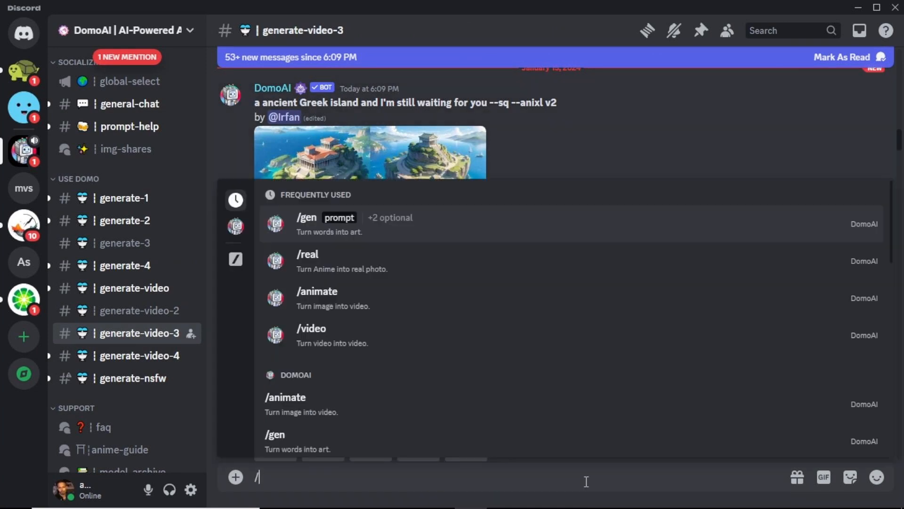
text(video video pexels-mart-production-7884022 (1080p).mp4 prompt)
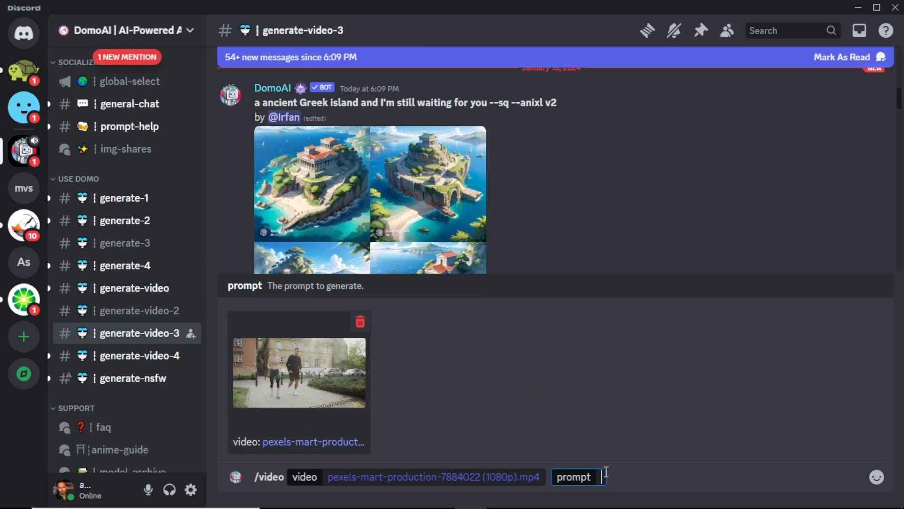
text(man and woman running on the street)
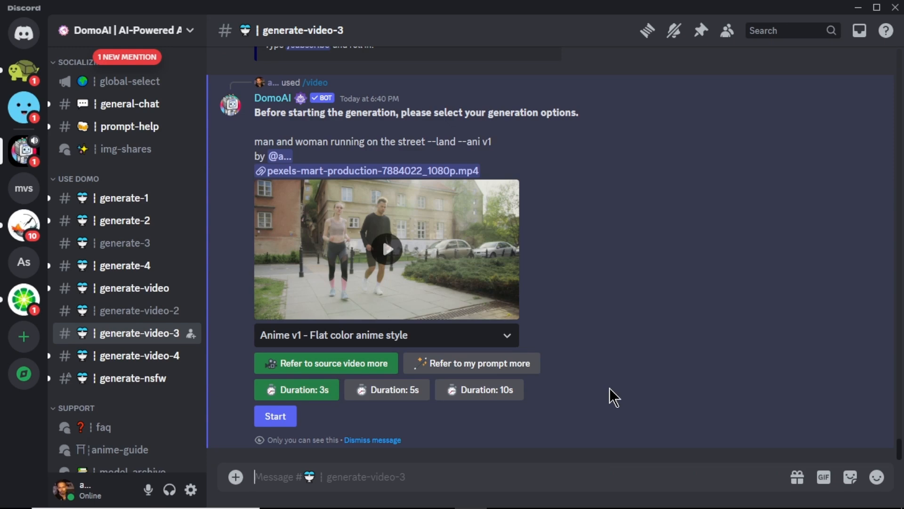
Render the couple's running video in Anime v2 Japanese anime style at 10 seconds.
click(385, 335)
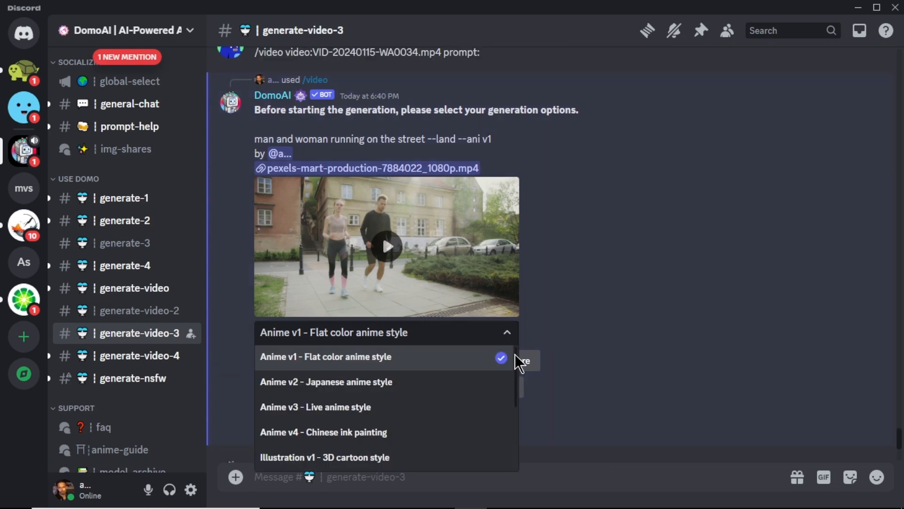
mouse_move(521, 358)
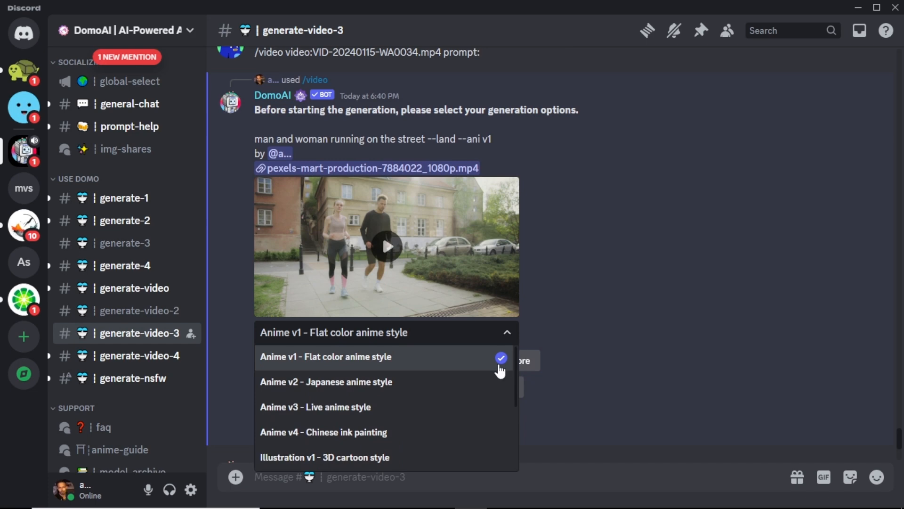
click(325, 381)
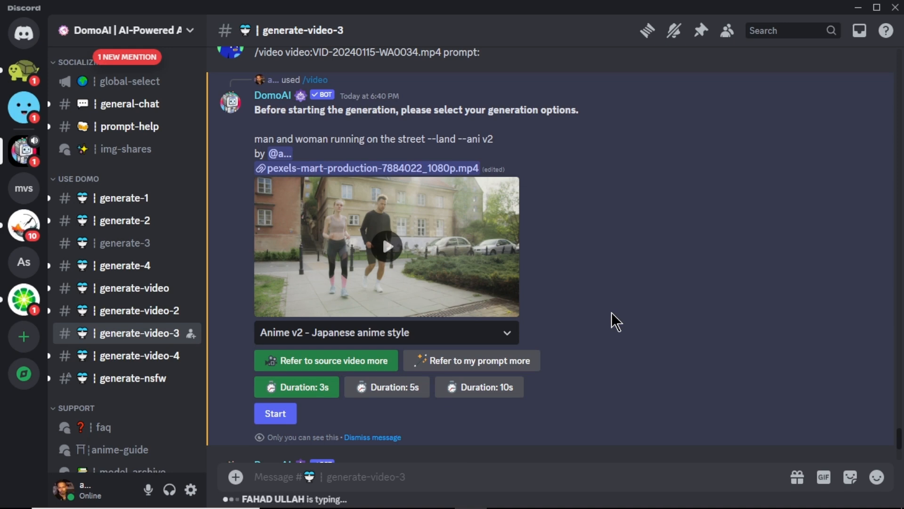
mouse_move(599, 368)
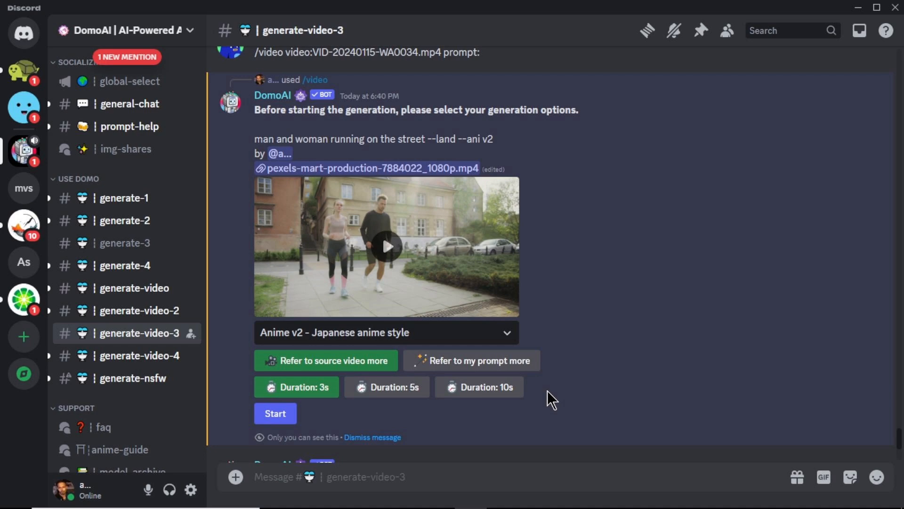
mouse_move(478, 386)
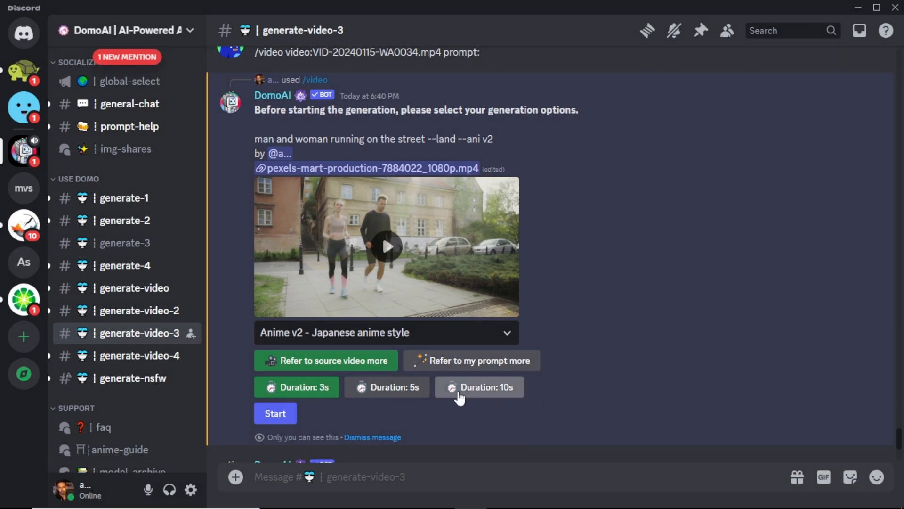
click(478, 387)
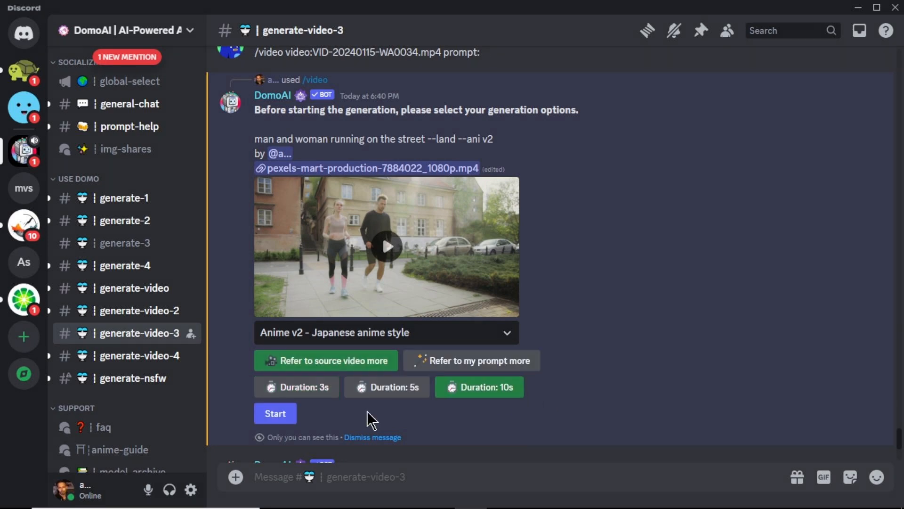
click(275, 414)
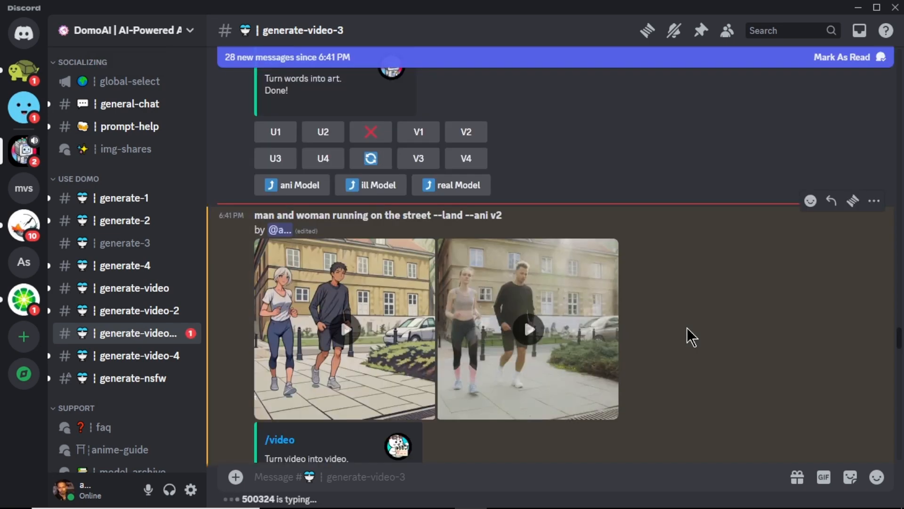
mouse_move(386, 284)
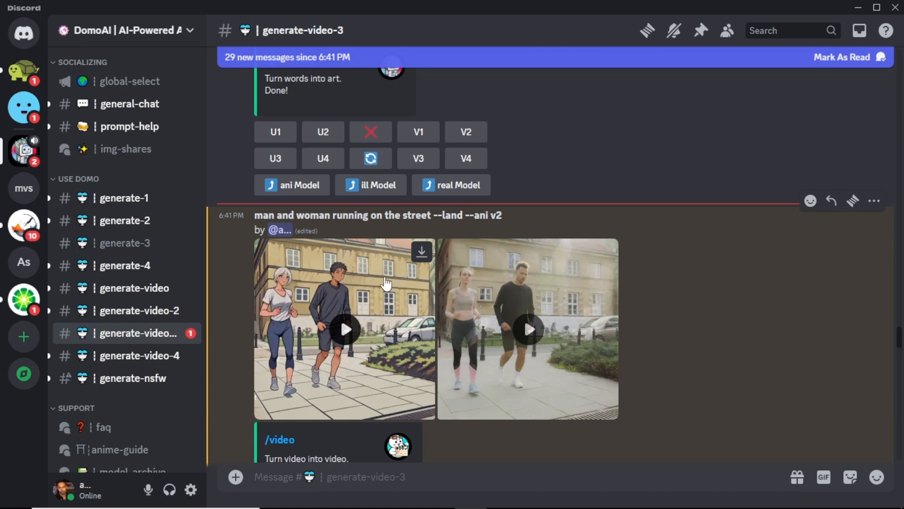
mouse_move(421, 254)
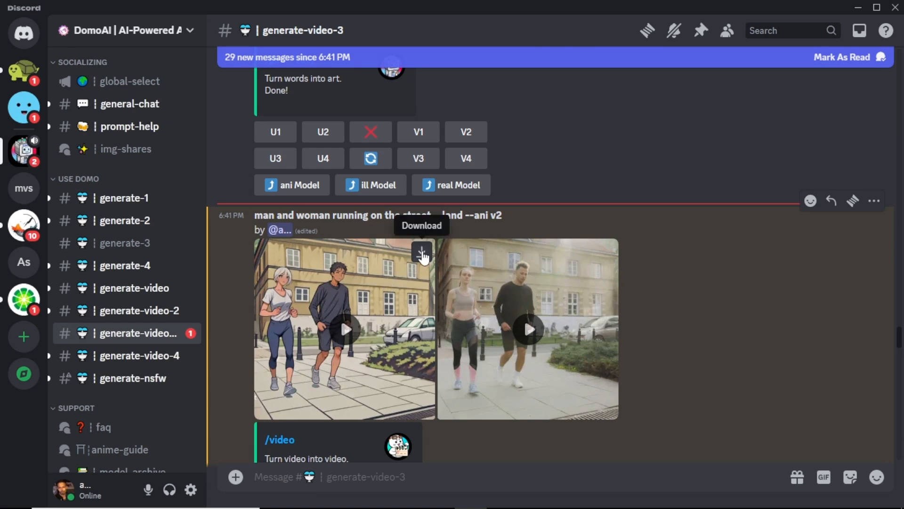
Download the anime-style running-couple video from the DomoAI result.
click(131, 271)
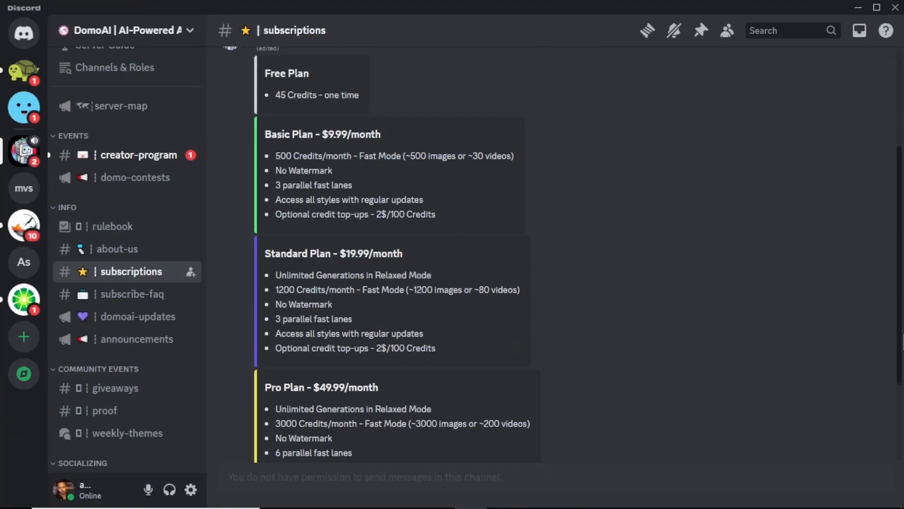